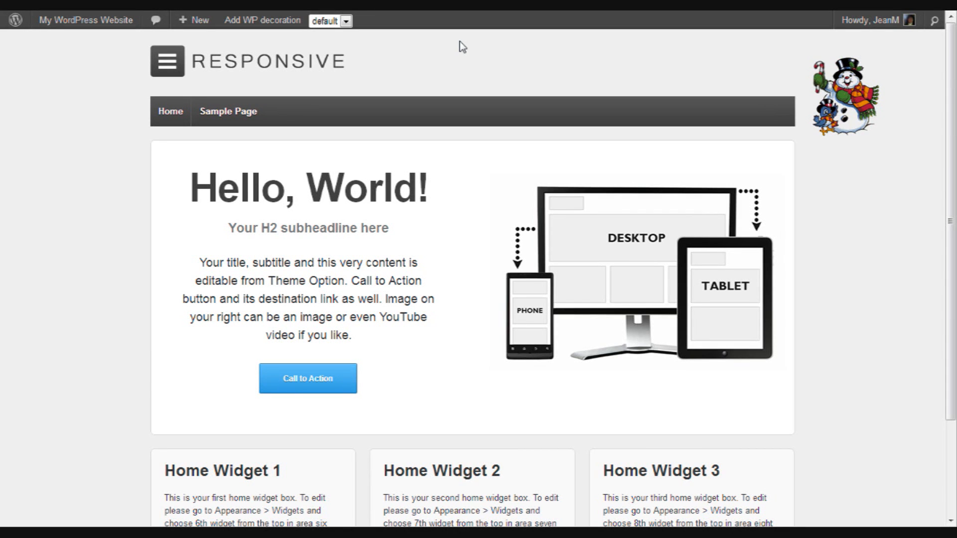
pyautogui.moveTo(313, 59)
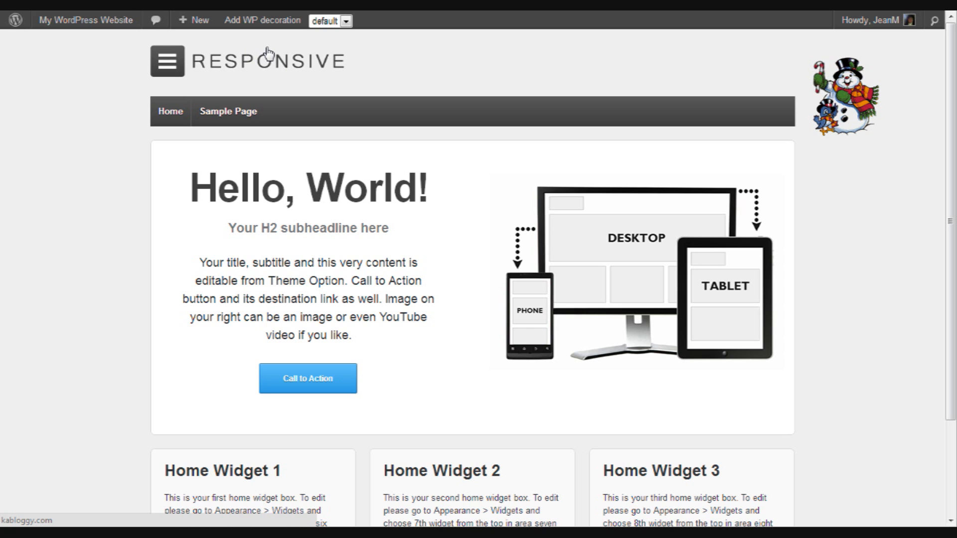
pyautogui.moveTo(271, 47)
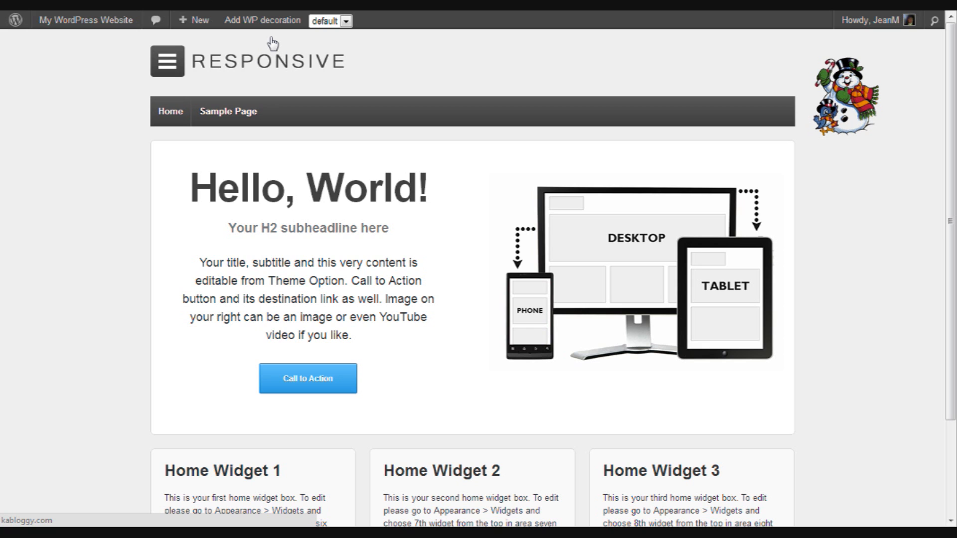
pyautogui.moveTo(234, 45)
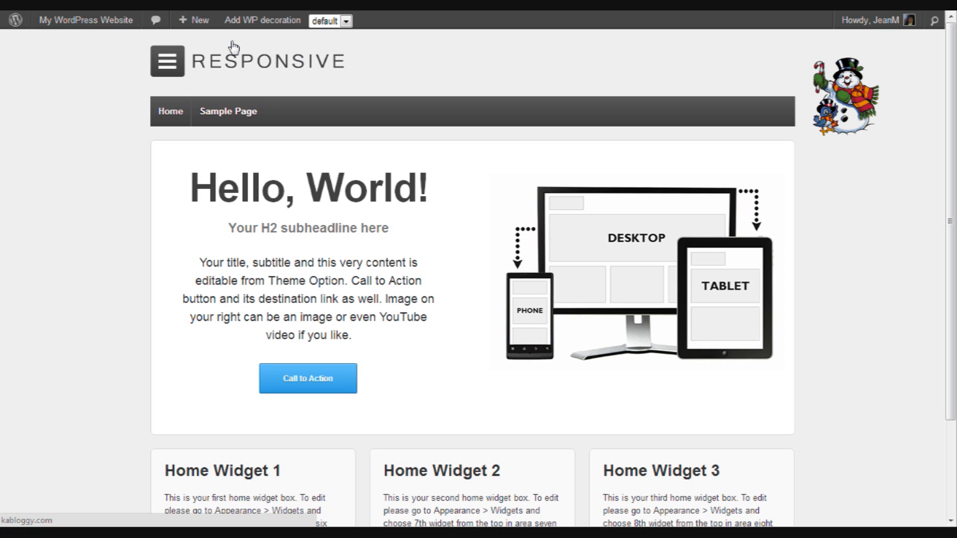
# Open the decoration sticker gallery and confirm the hanging ornaments placed at the top centre.
pyautogui.click(262, 20)
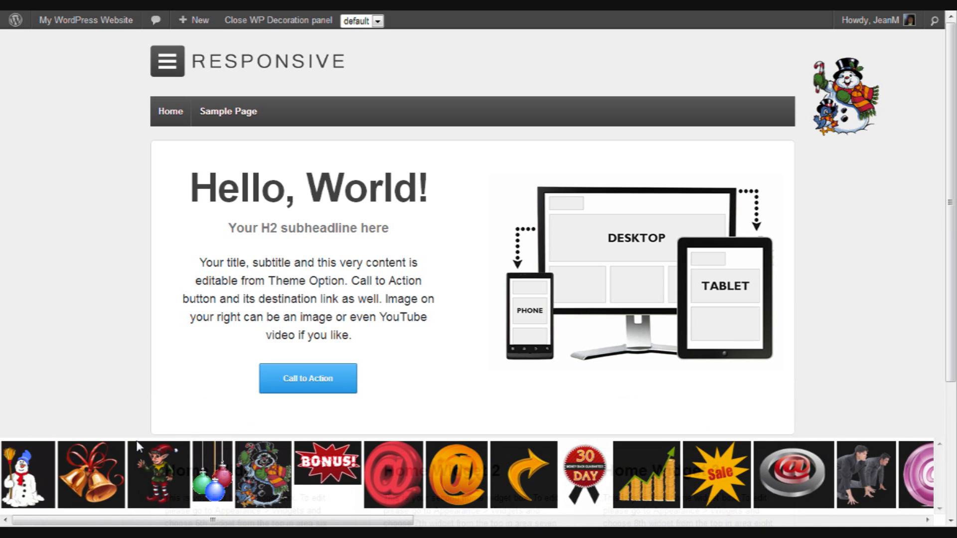
pyautogui.moveTo(152, 437)
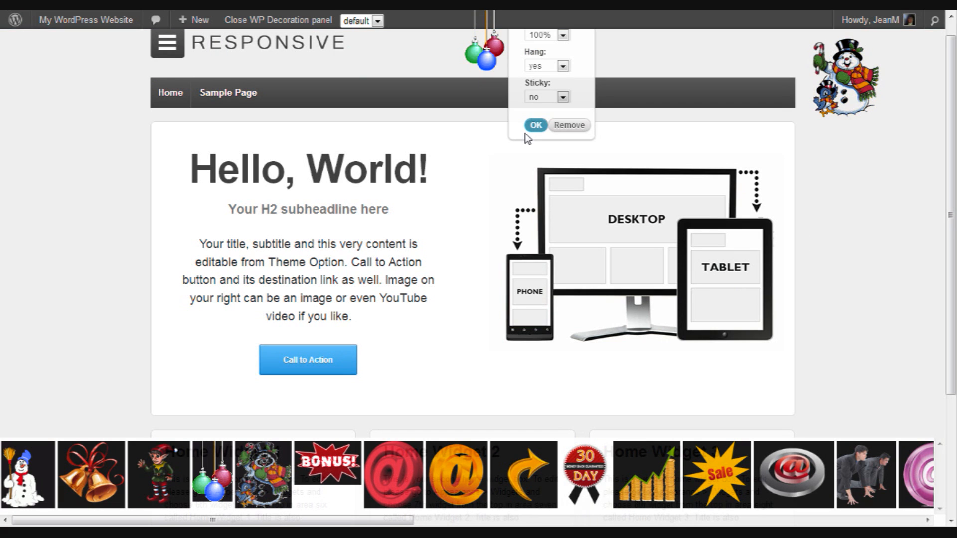
pyautogui.click(535, 125)
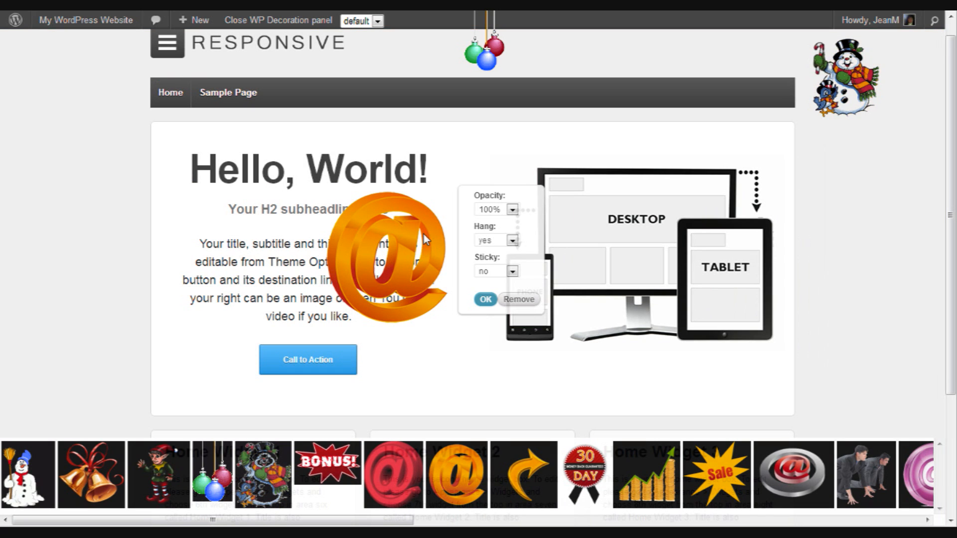
pyautogui.moveTo(462, 227)
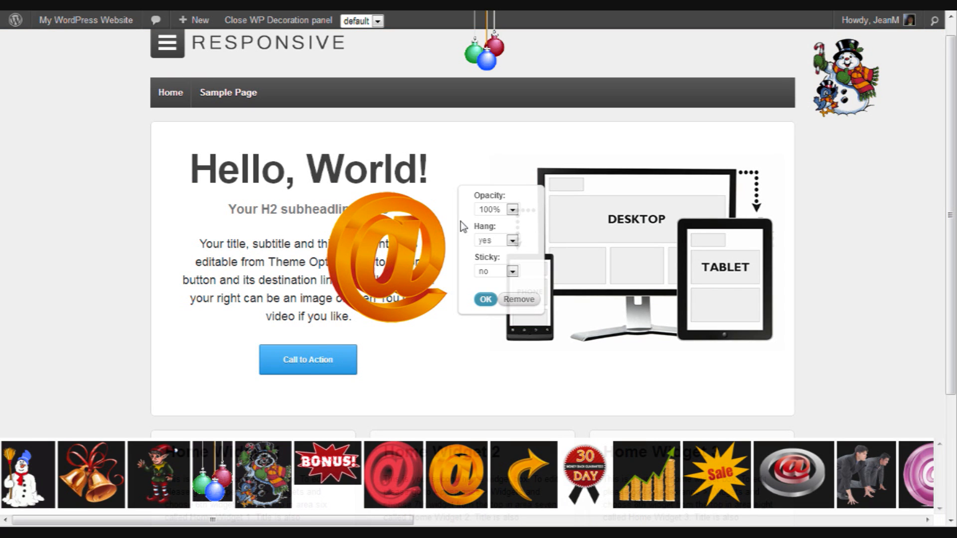
# Set the orange @ sticker's opacity to 20% and confirm its settings.
pyautogui.click(511, 209)
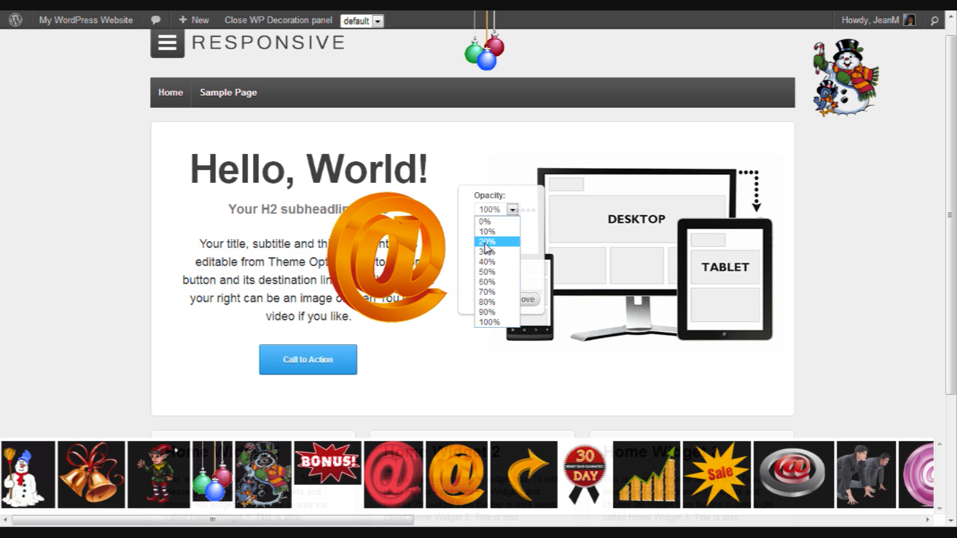
pyautogui.click(488, 242)
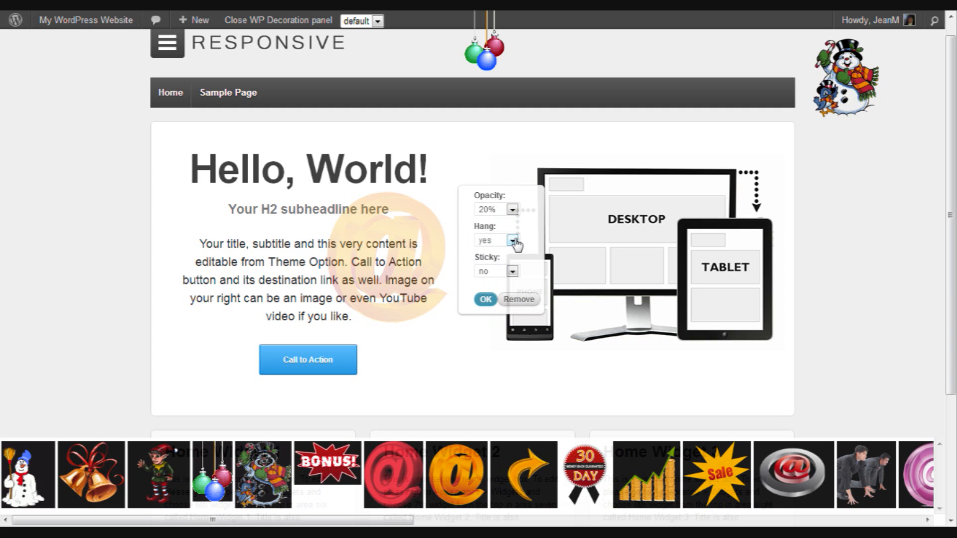
pyautogui.moveTo(500, 270)
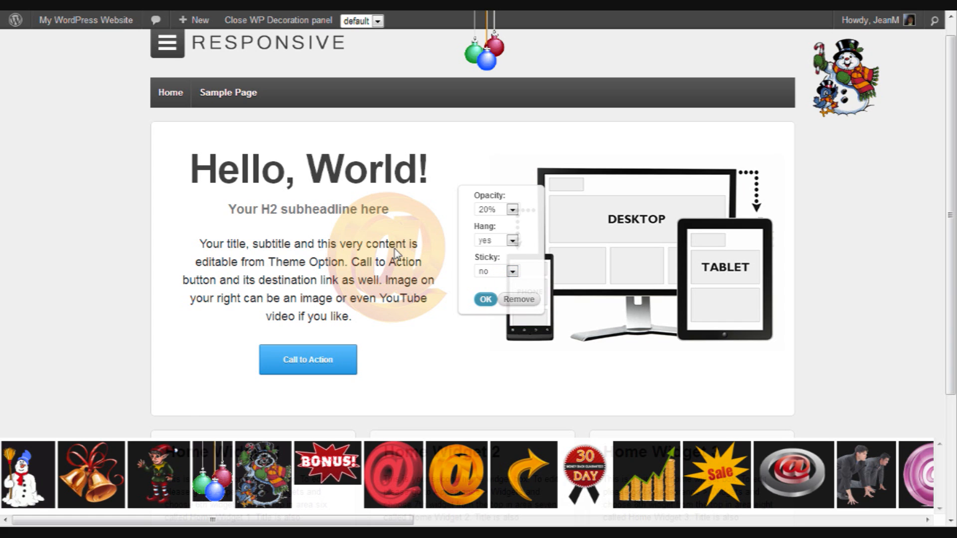
pyautogui.click(485, 300)
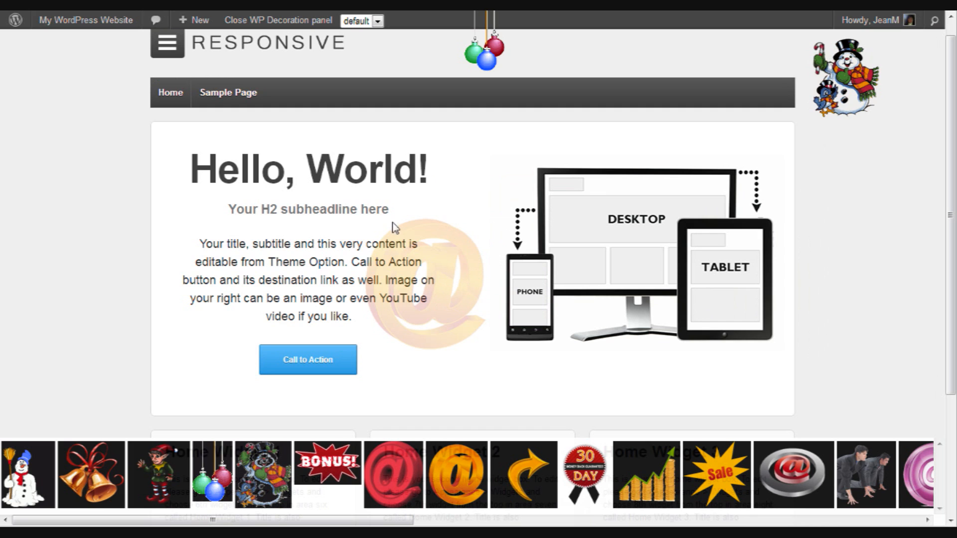
pyautogui.moveTo(453, 303)
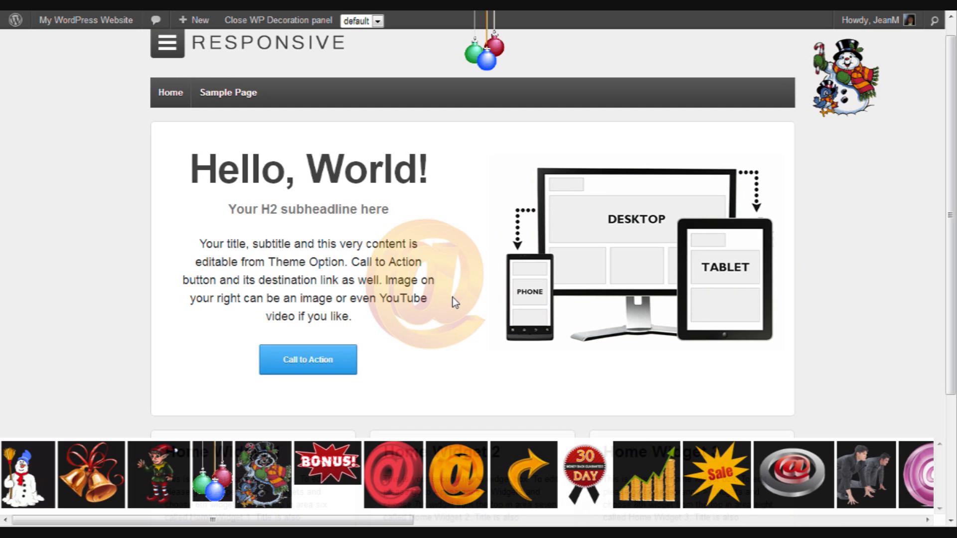
pyautogui.moveTo(477, 284)
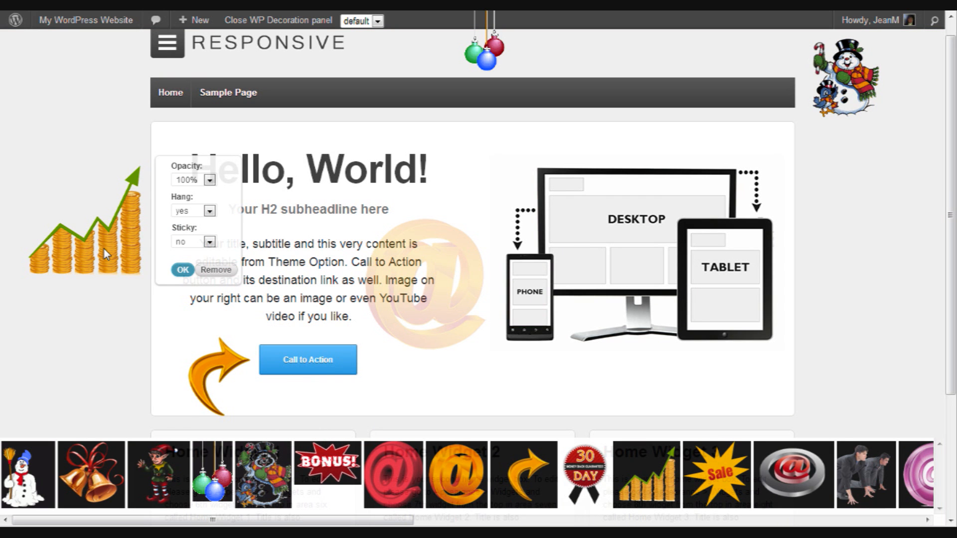
# Confirm the @ sticker's settings popup again after adding bells and the elf.
pyautogui.scroll(-3)
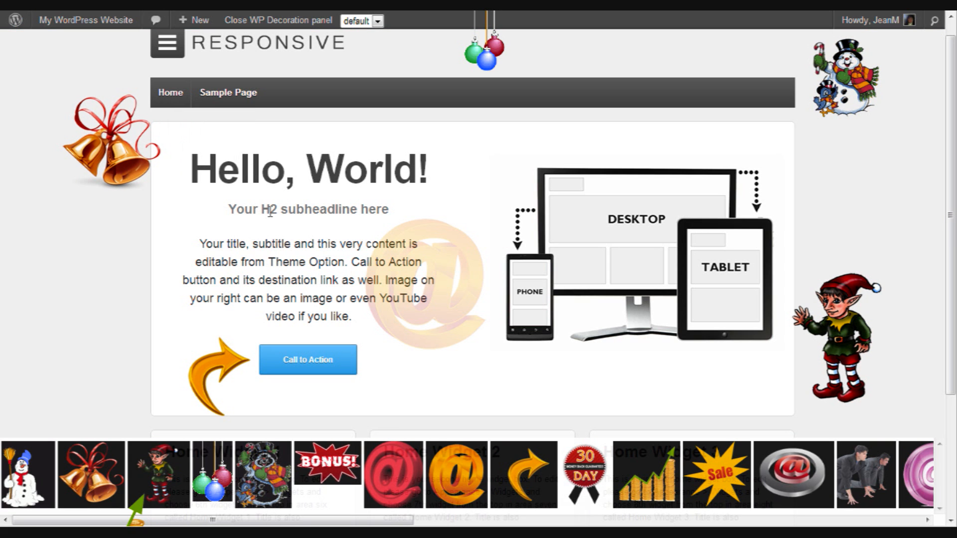
pyautogui.moveTo(462, 304)
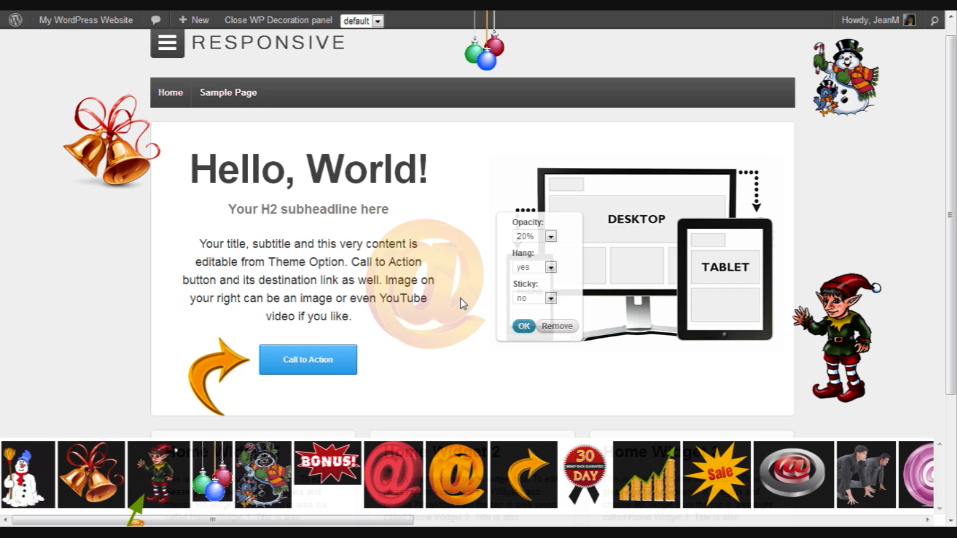
pyautogui.click(556, 326)
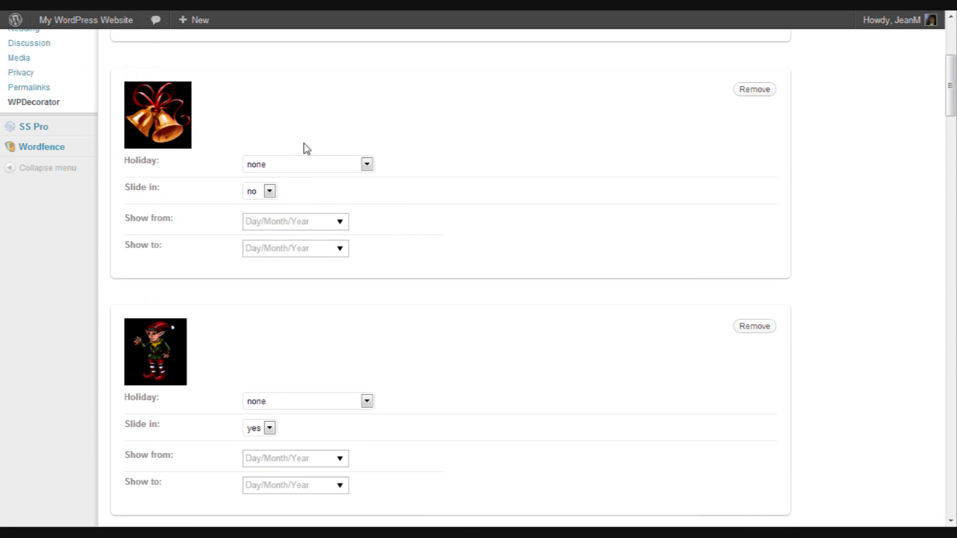
# Review the WP Decorator settings list and choose a Show from start date for the snowman.
pyautogui.scroll(-3)
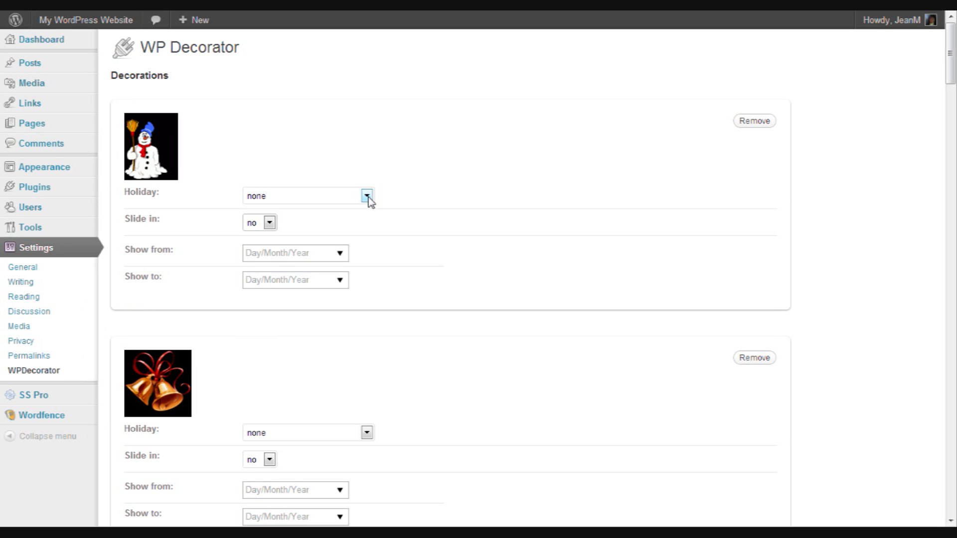
pyautogui.click(366, 196)
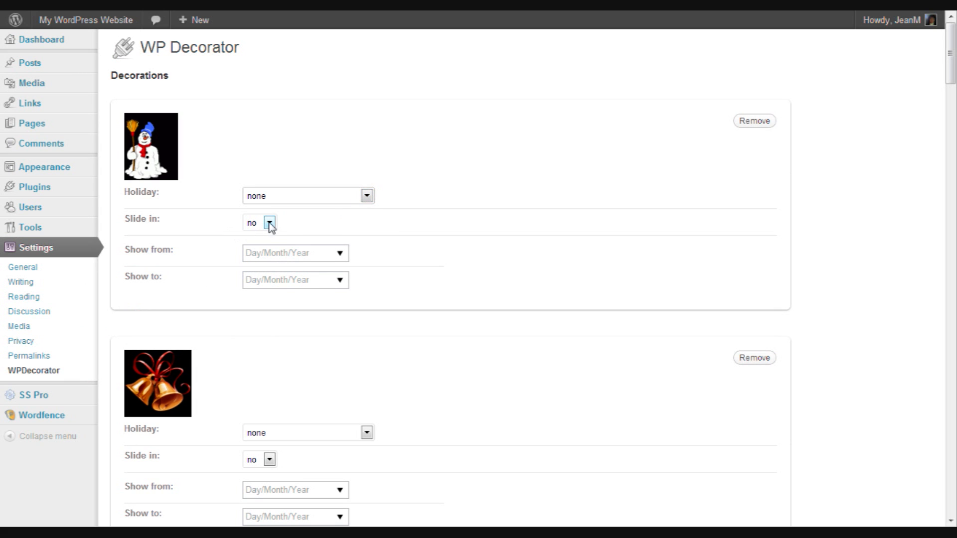
pyautogui.moveTo(350, 257)
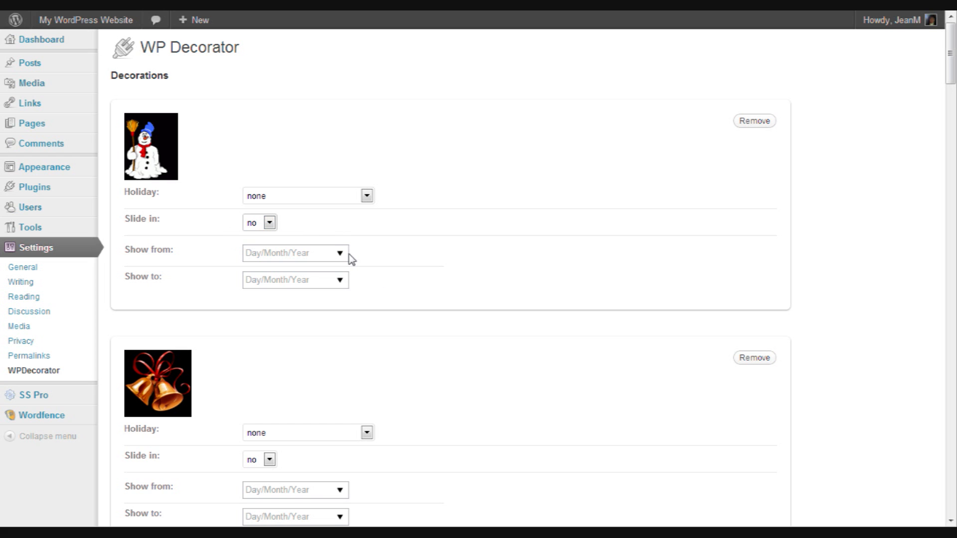
pyautogui.click(293, 252)
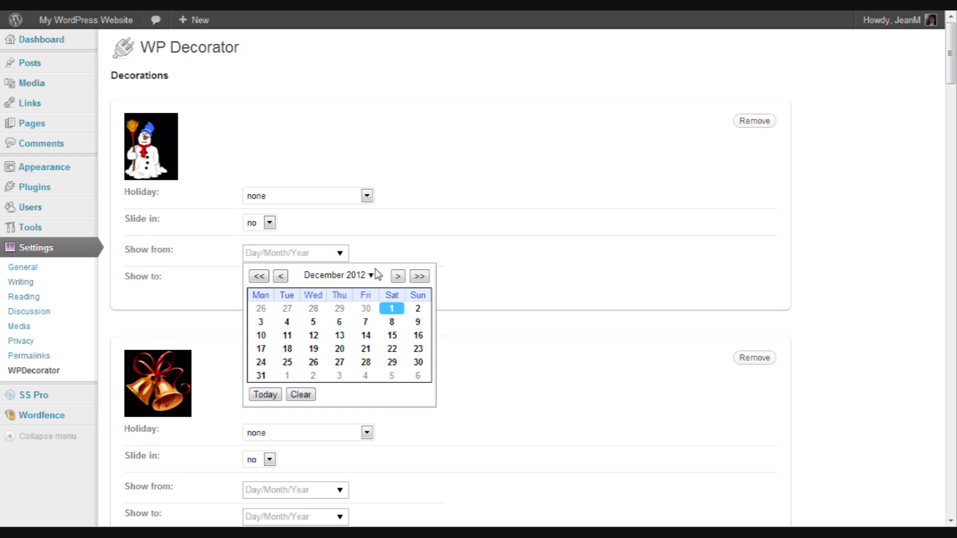
pyautogui.click(381, 259)
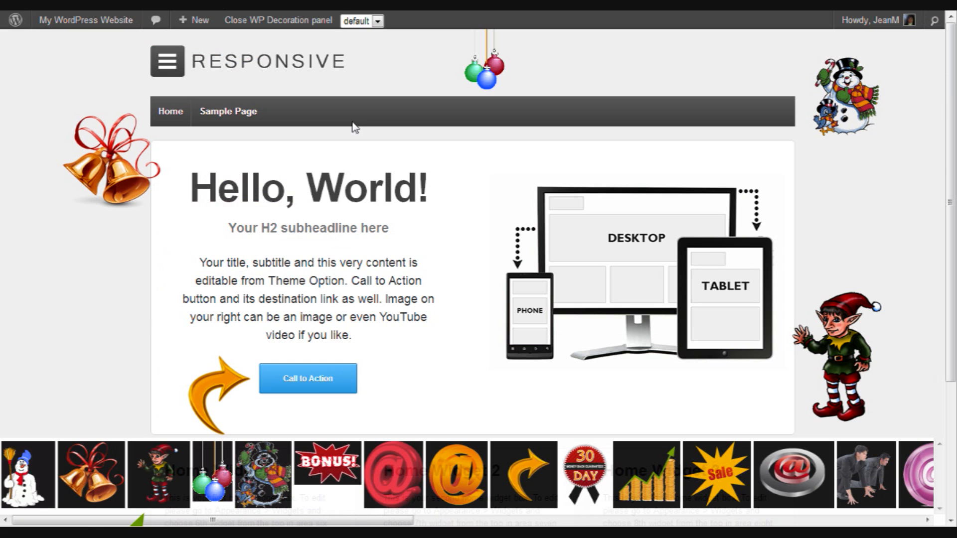
# Close the WP Decoration panel from the admin bar.
pyautogui.click(277, 20)
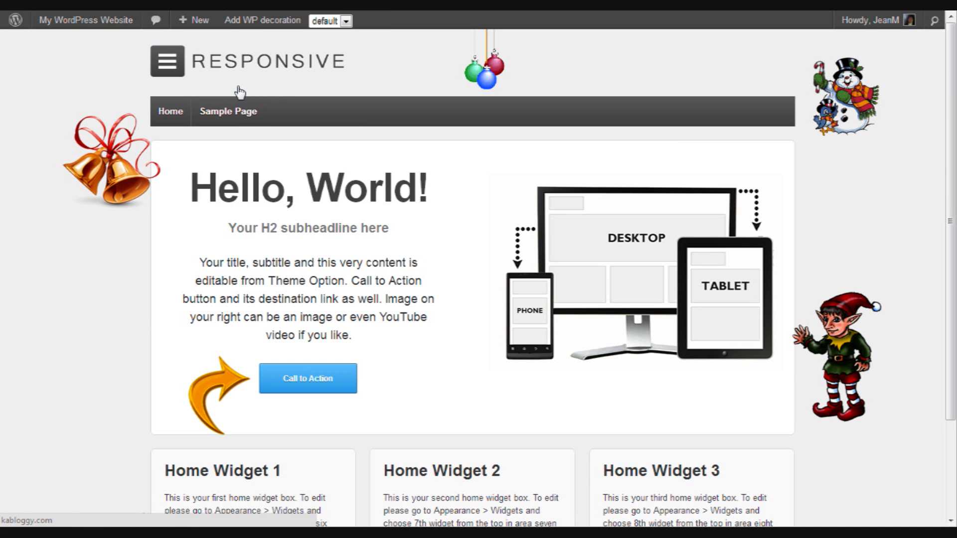
pyautogui.moveTo(267, 70)
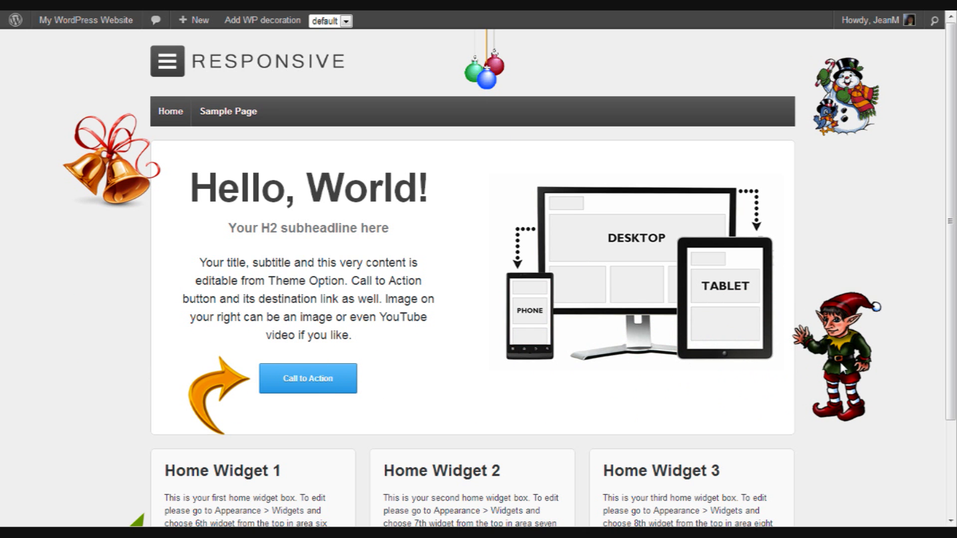
pyautogui.moveTo(557, 328)
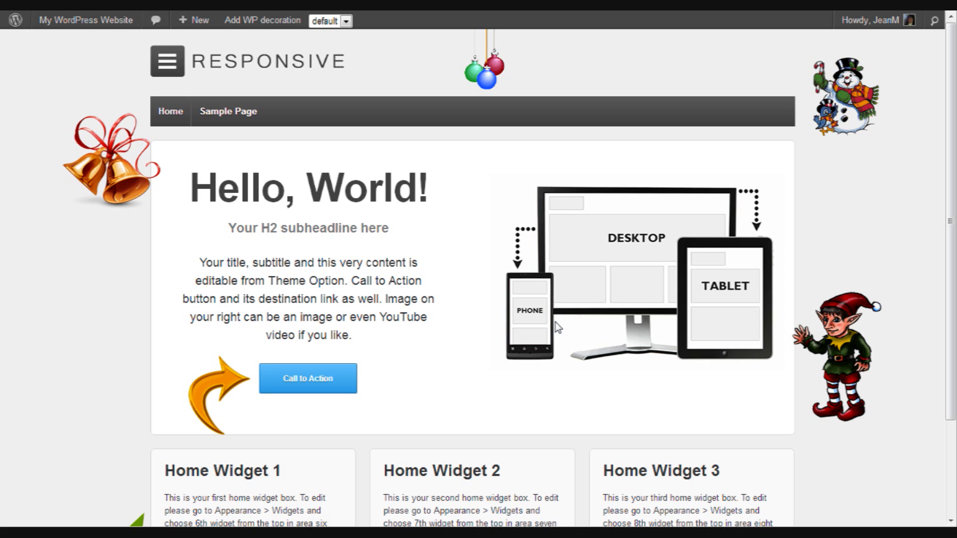
pyautogui.moveTo(664, 312)
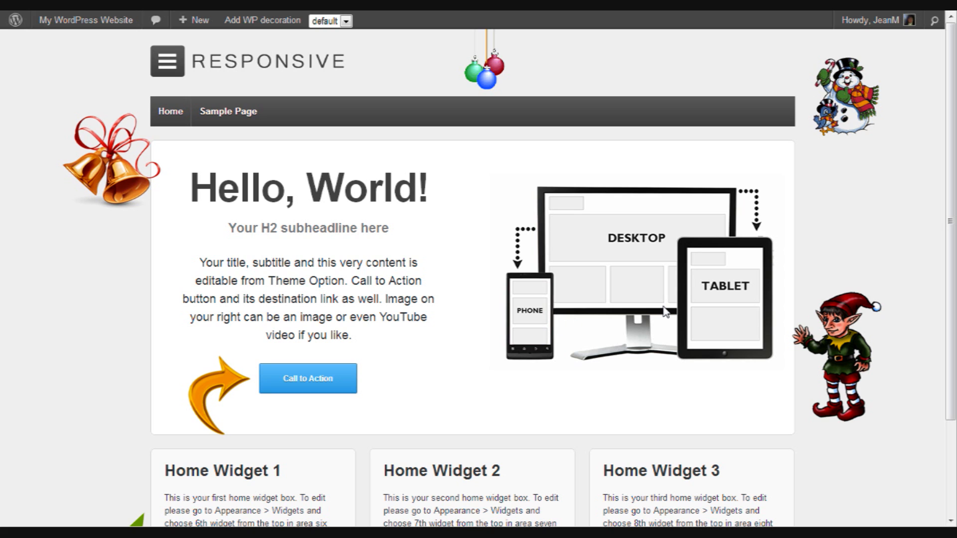
pyautogui.moveTo(206, 228)
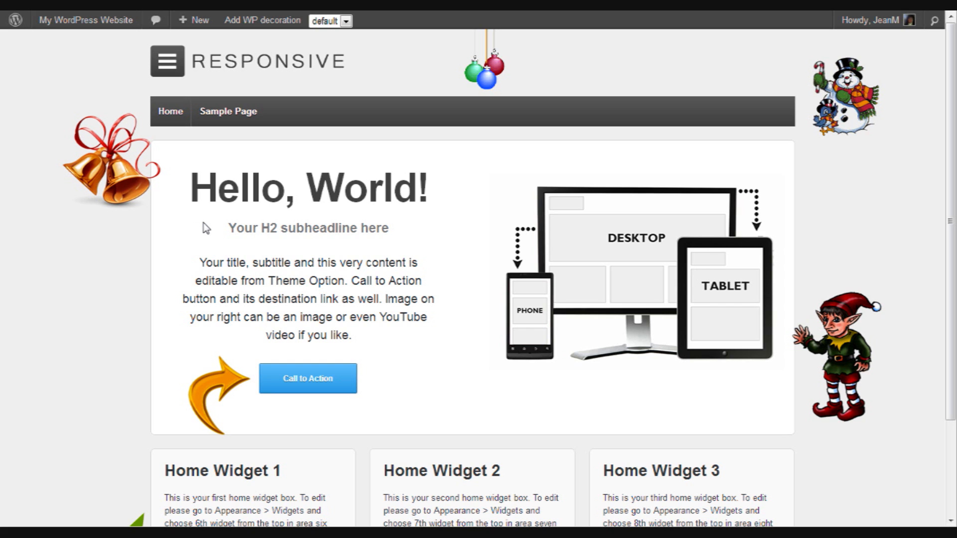
pyautogui.moveTo(188, 184)
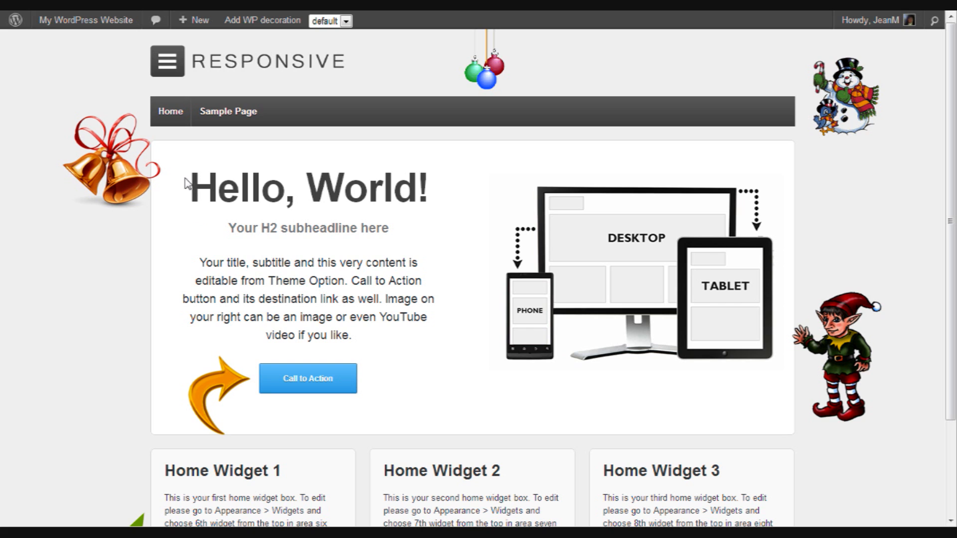
pyautogui.moveTo(112, 181)
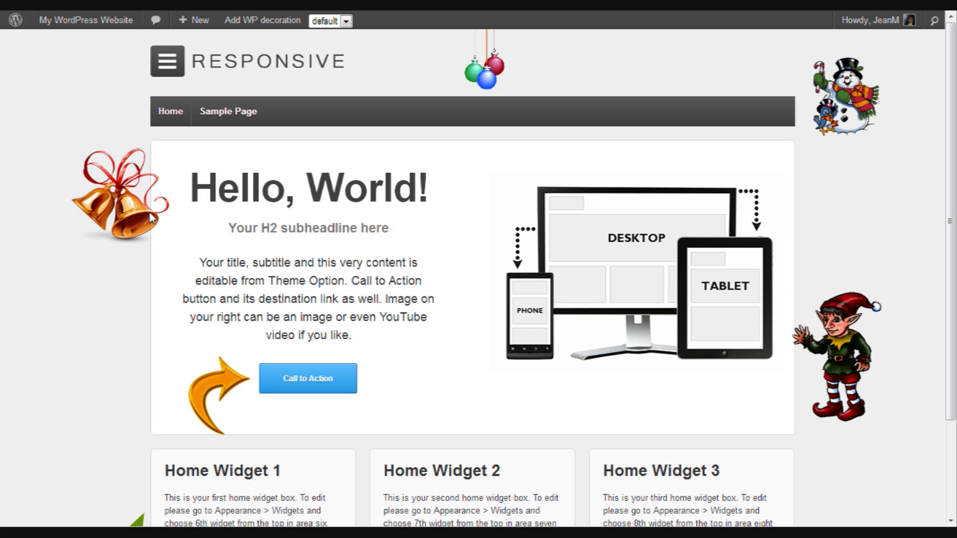
pyautogui.moveTo(135, 210)
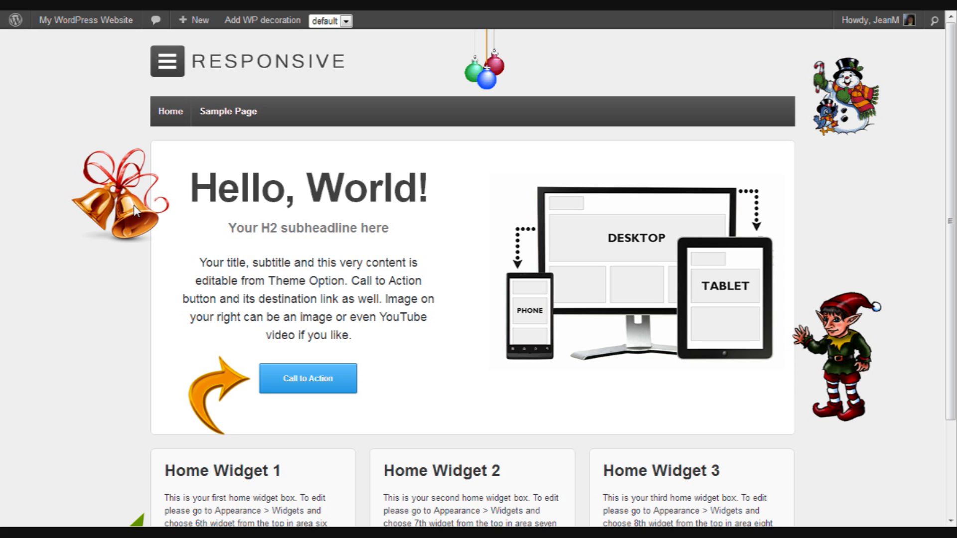
pyautogui.moveTo(161, 200)
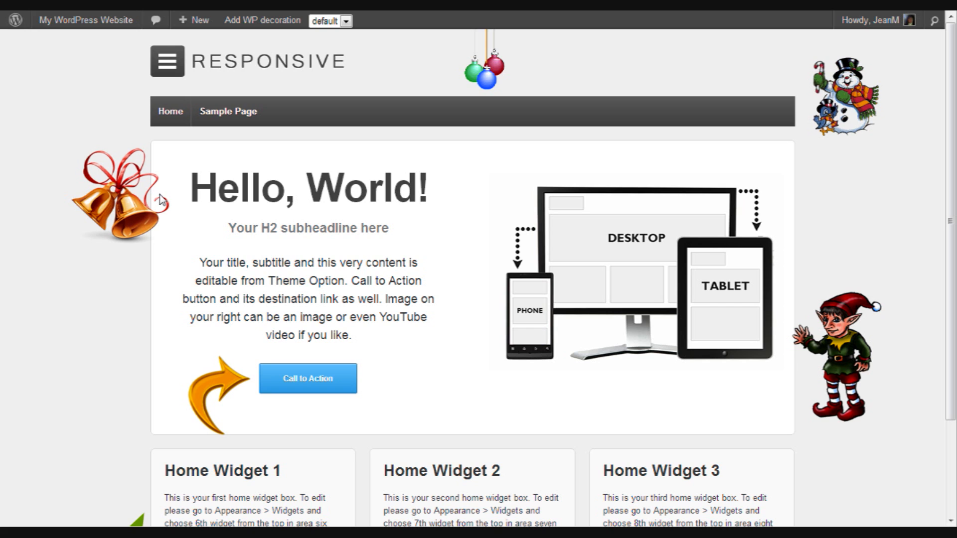
pyautogui.moveTo(192, 184)
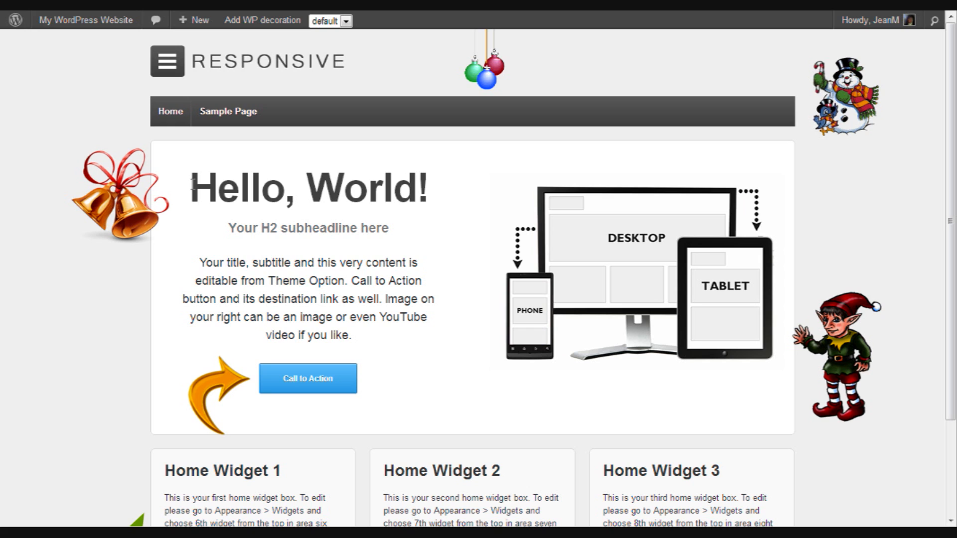
pyautogui.moveTo(345, 211)
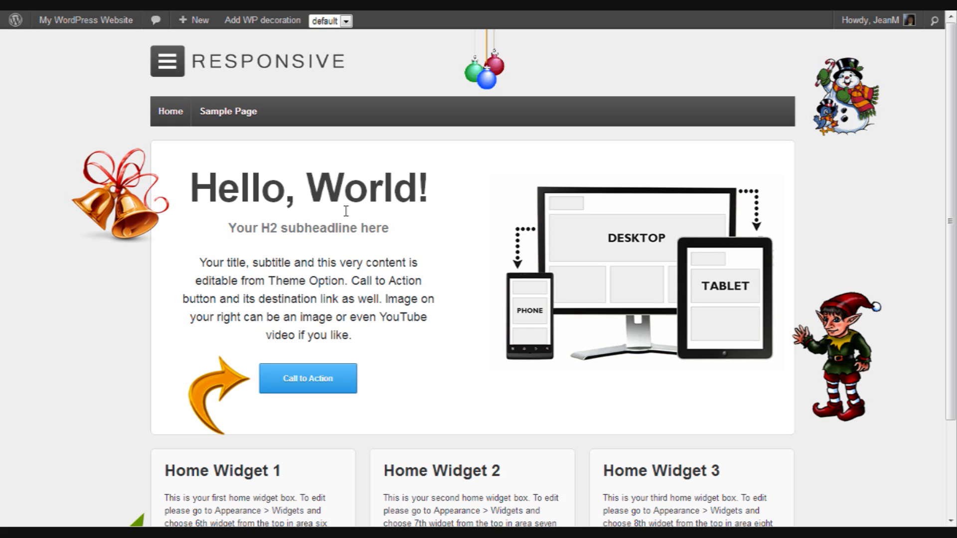
pyautogui.moveTo(551, 296)
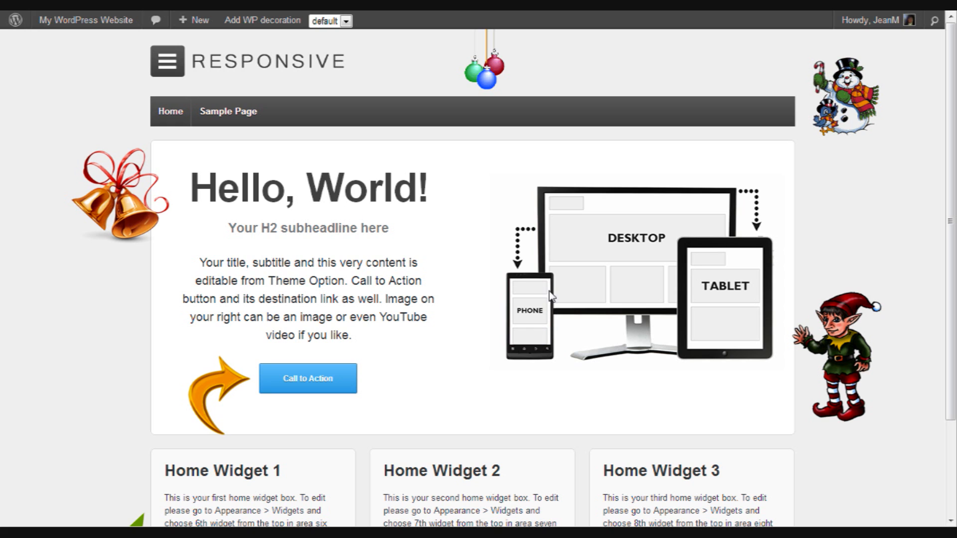